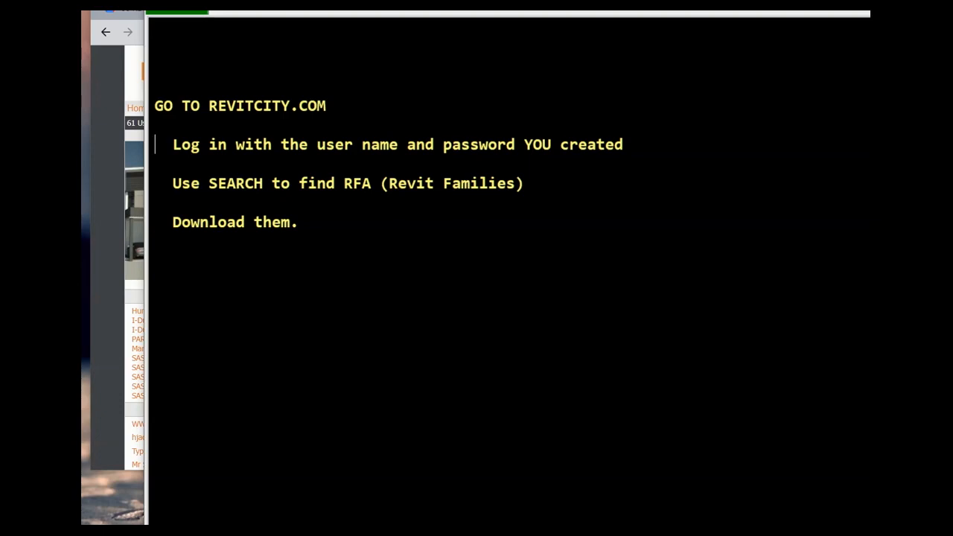
Switch from the Notepad download notes to the browser showing the RevitCity.com home page
key("alt+tab")
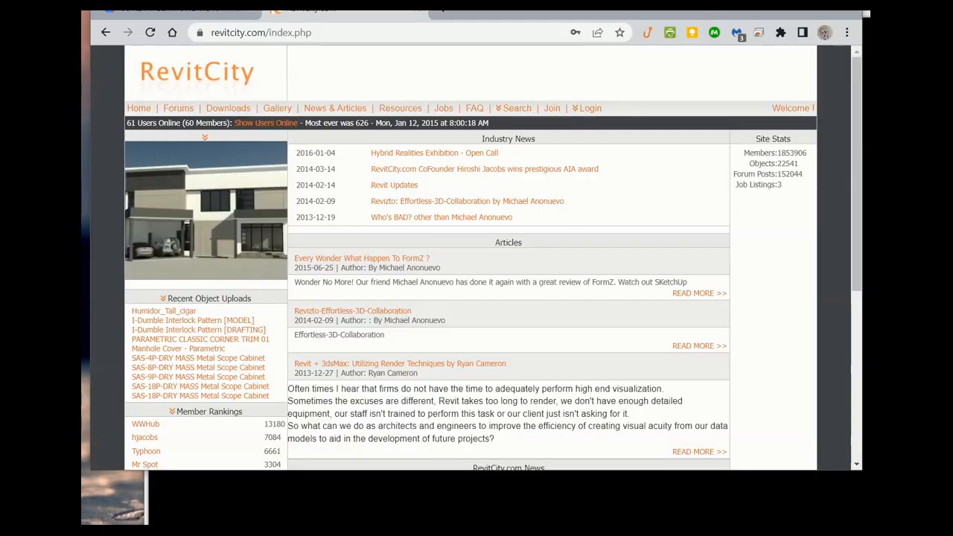
mouse_move(742, 173)
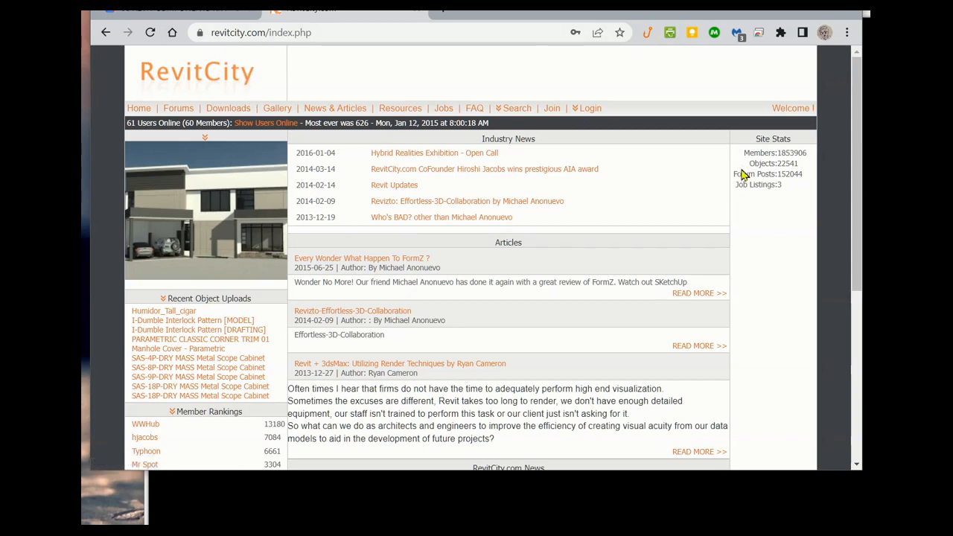
Log in to RevitCity with the member user name and password
left_click(588, 108)
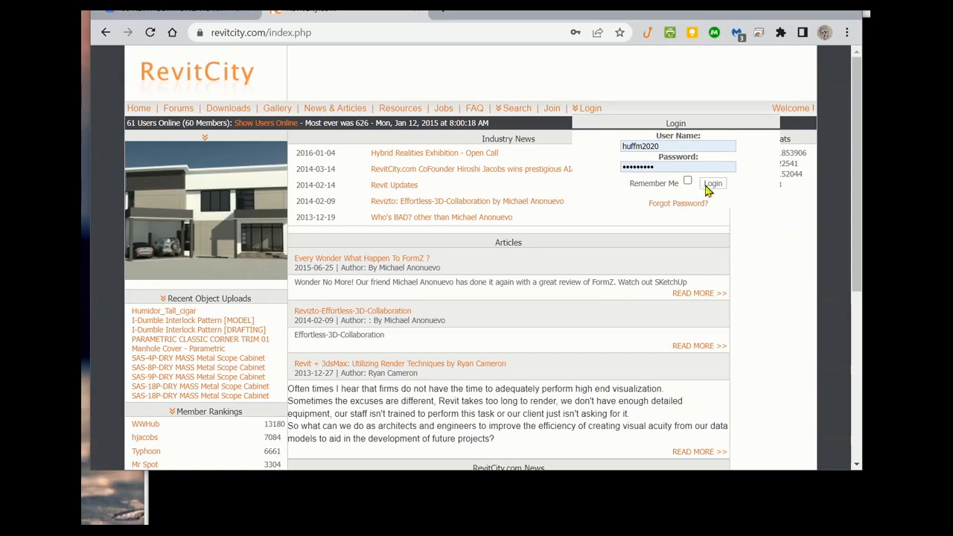
left_click(713, 183)
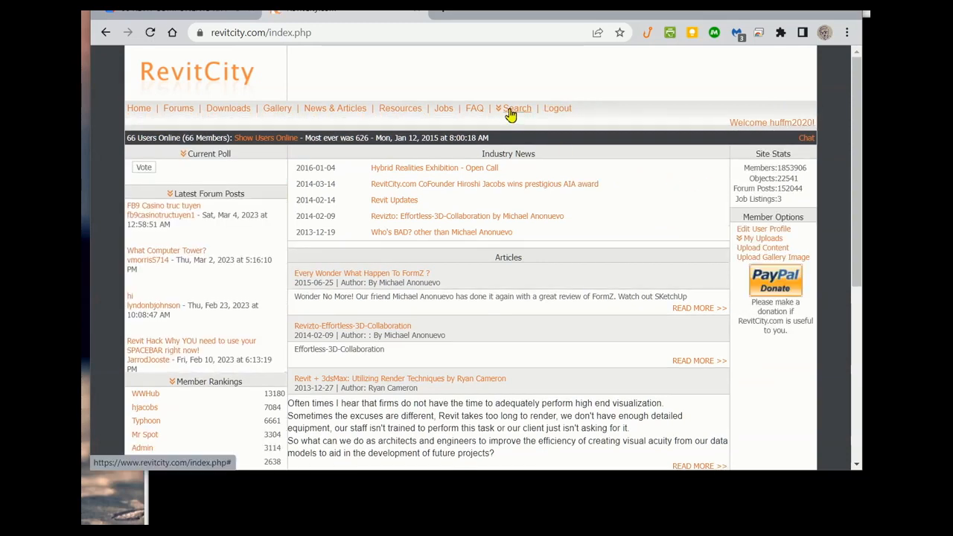
Search RevitCity Downloads for 'work table', listing results headed by the IKEA Work Table
left_click(517, 108)
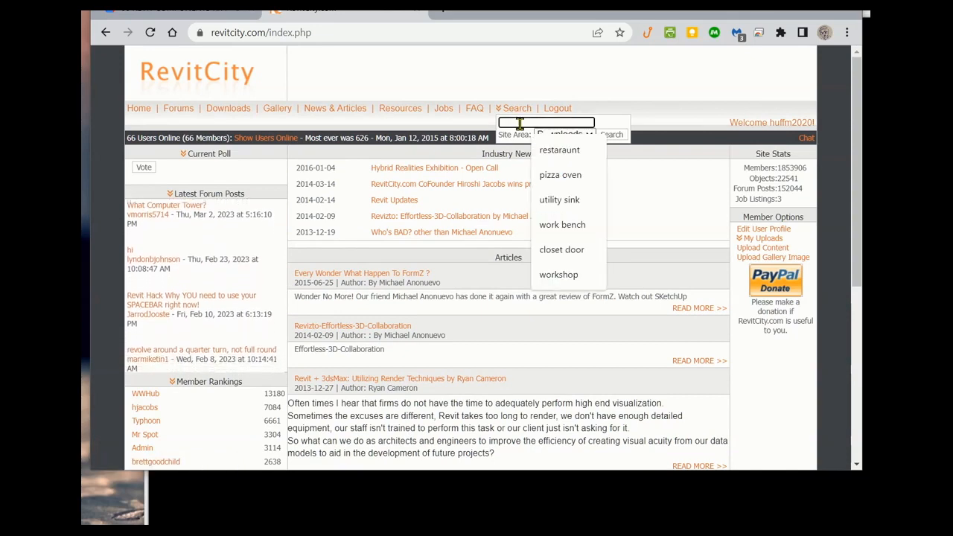
type("work")
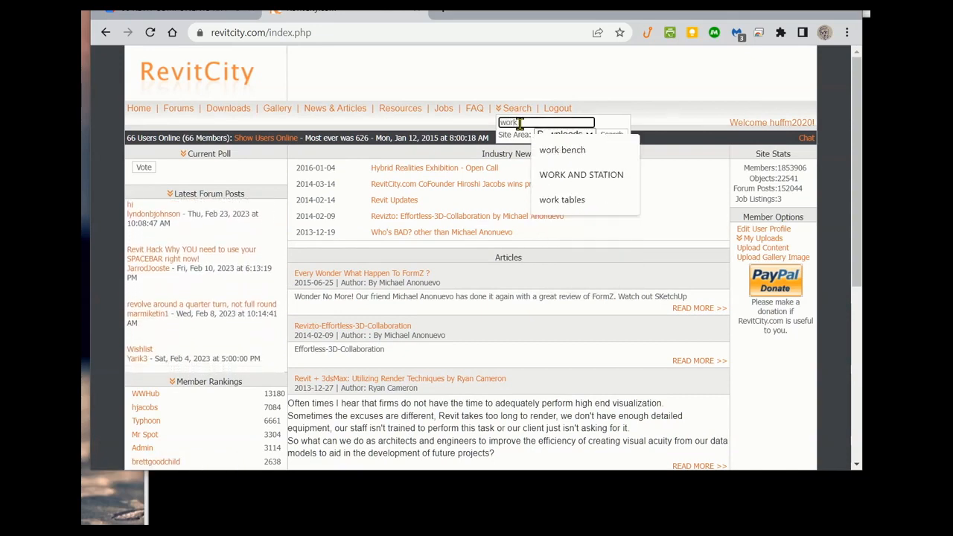
type("tables")
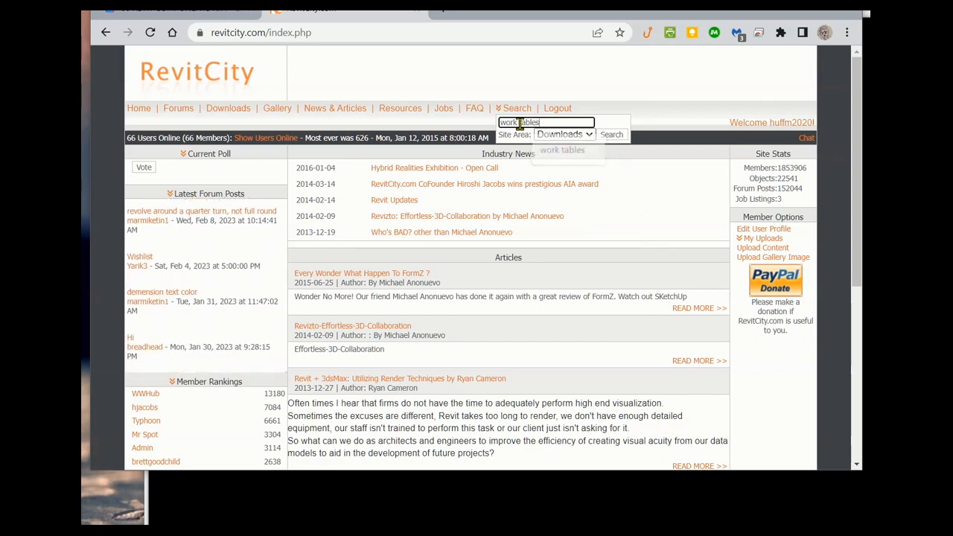
left_click(612, 135)
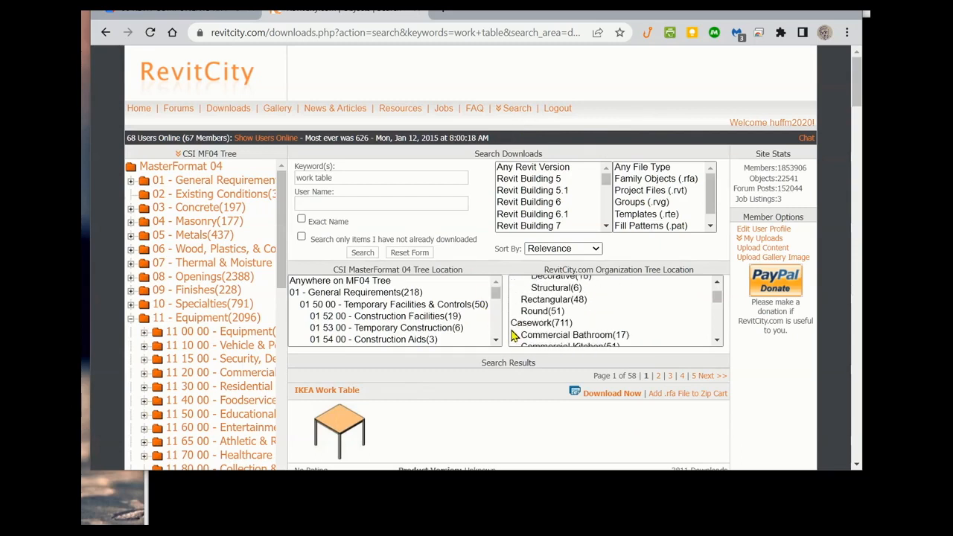
Open the Exam Table family's detail page from the work table search results
scroll("down", 3)
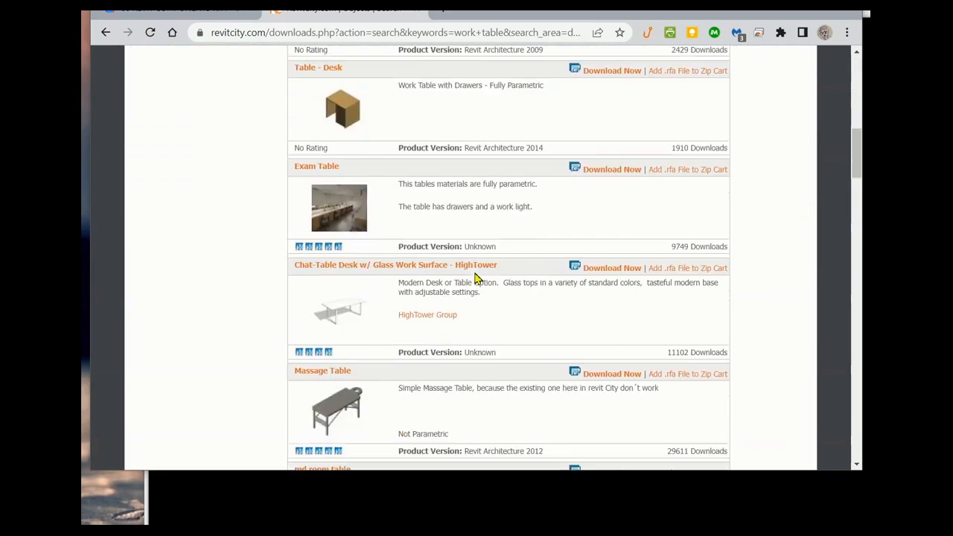
scroll("down", 3)
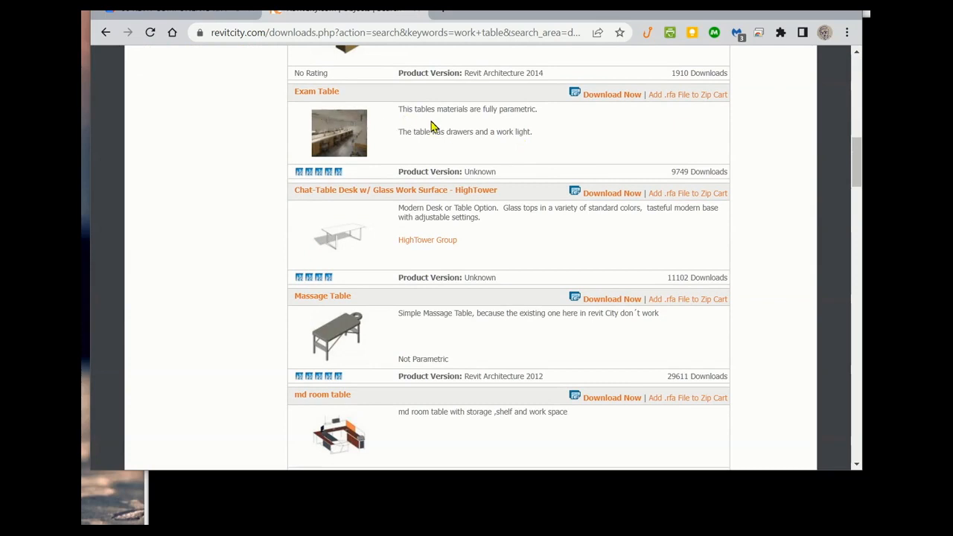
mouse_move(381, 133)
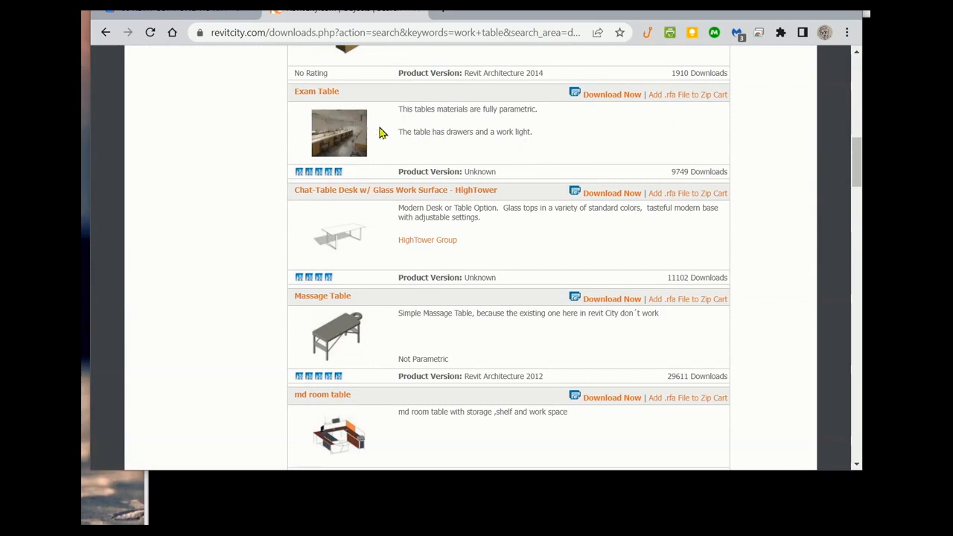
left_click(339, 133)
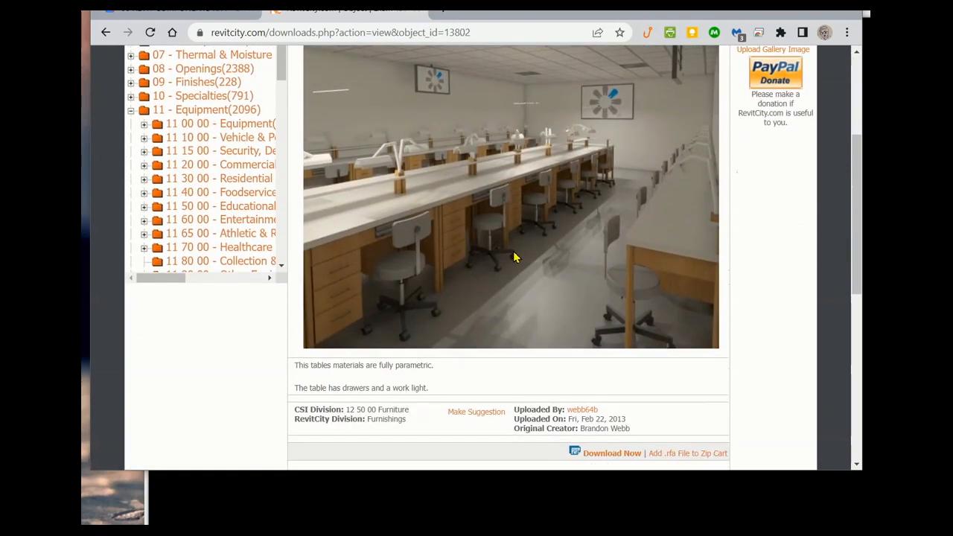
Download Exam_Table_13802.rfa (332 KB) and select it at the top of date-sorted Downloads
scroll("down", 3)
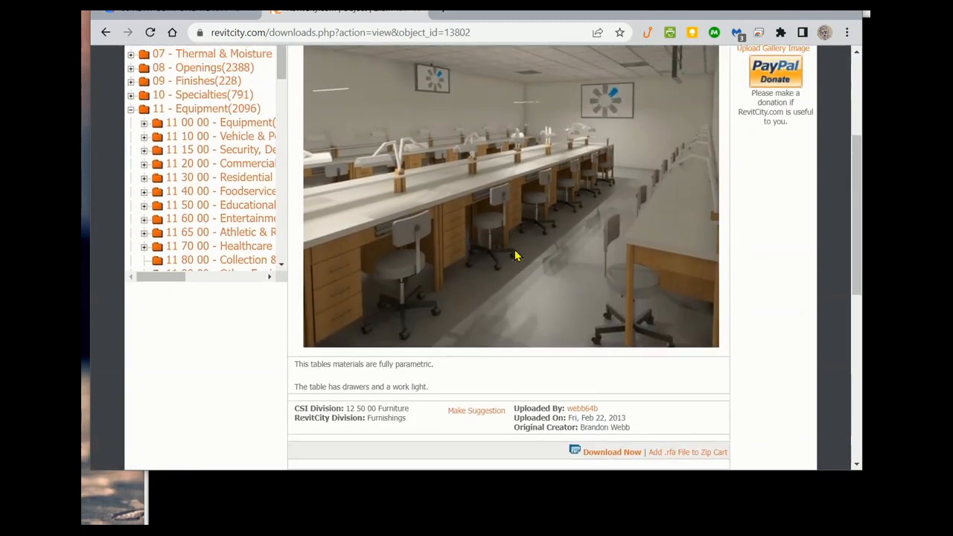
scroll("down", 3)
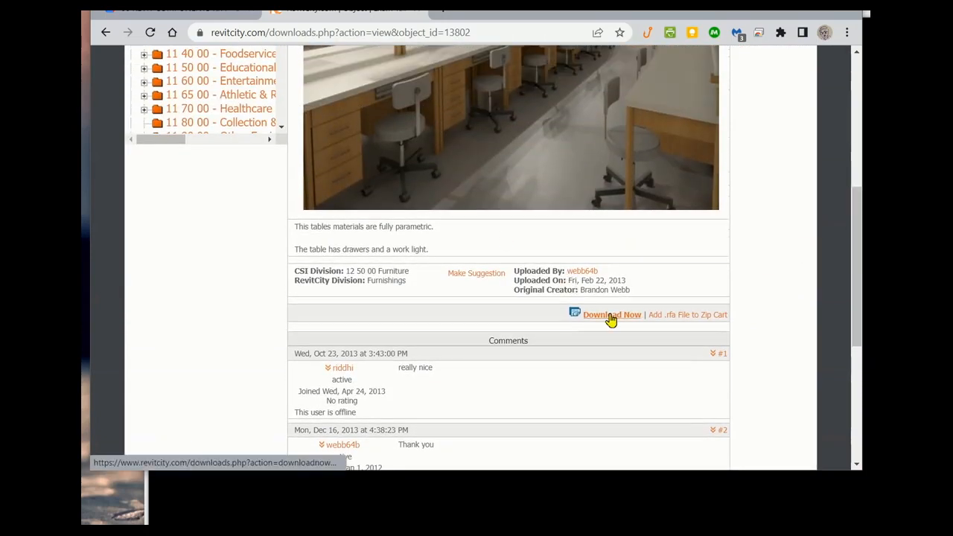
left_click(612, 315)
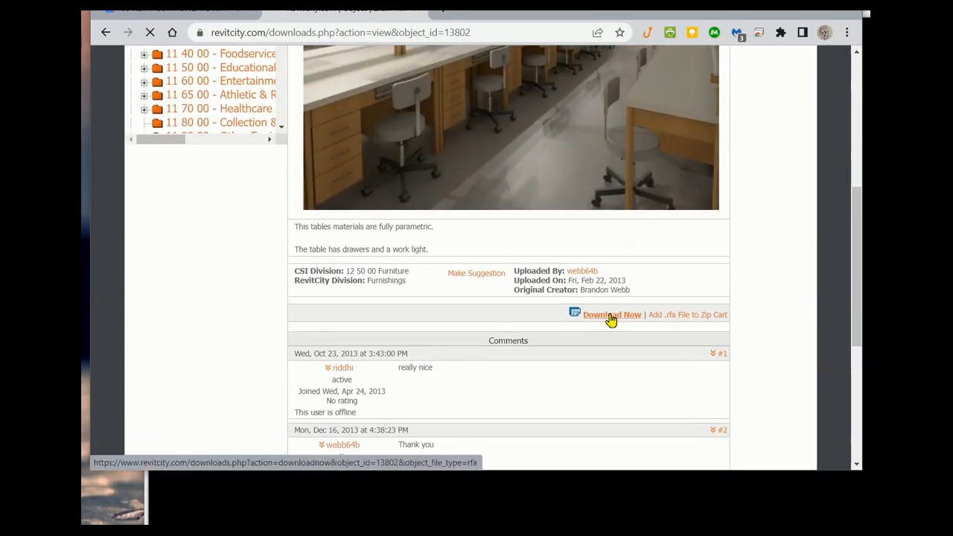
left_click(612, 315)
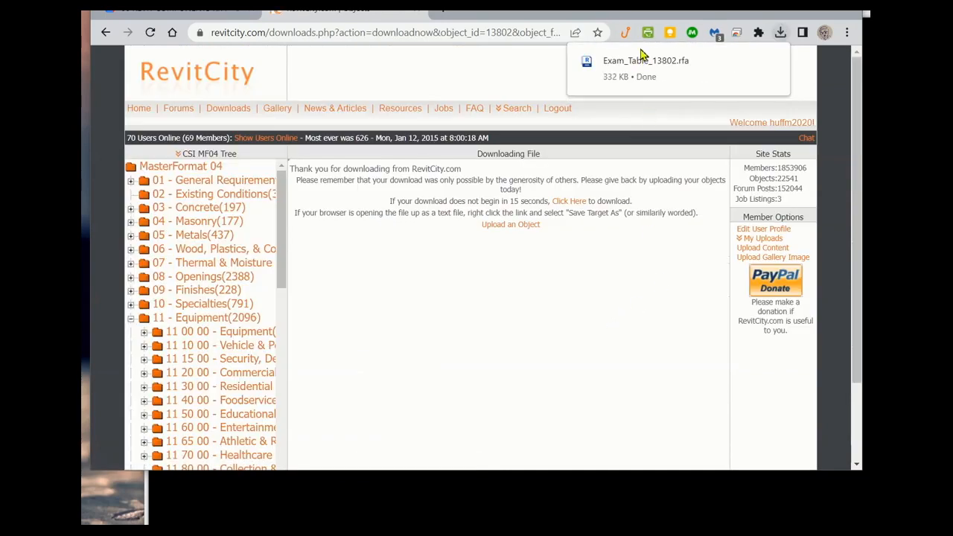
mouse_move(680, 121)
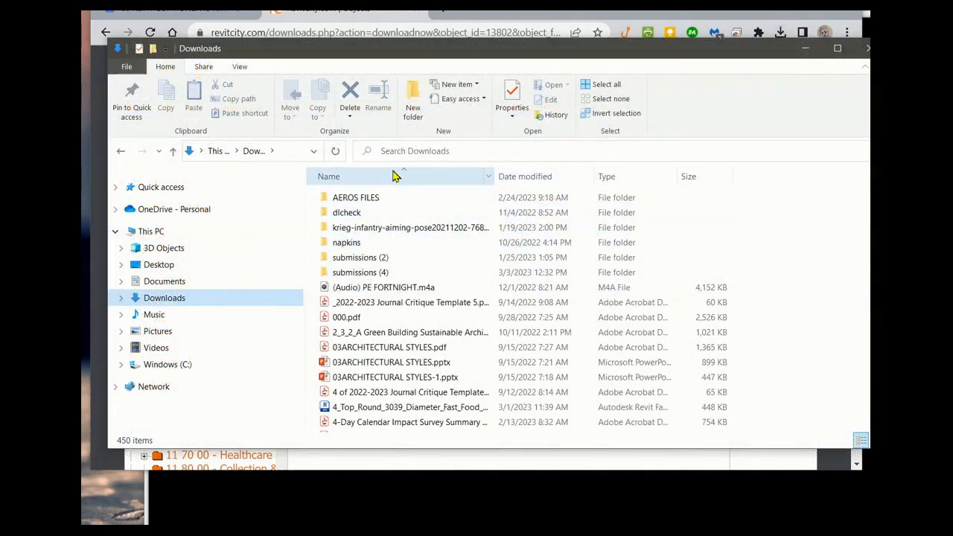
left_click(525, 177)
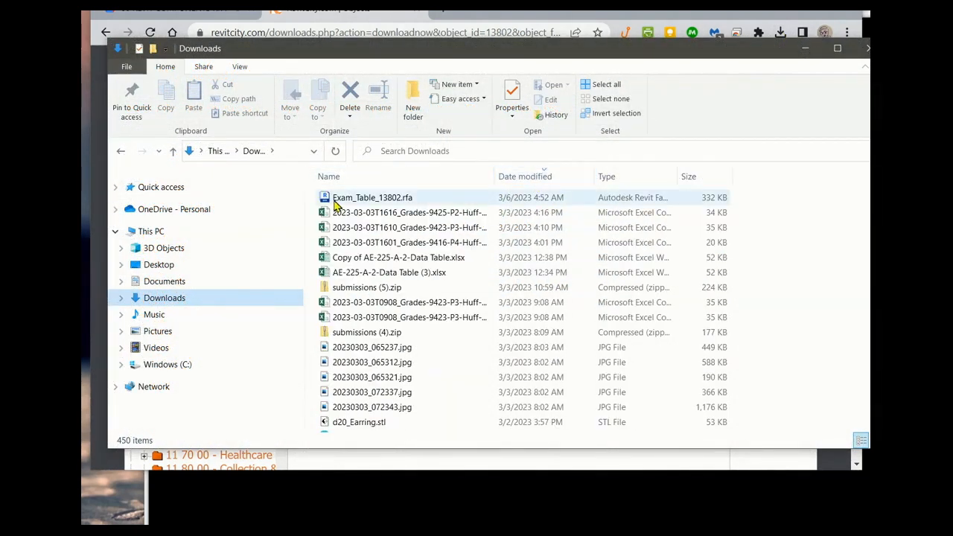
left_click(372, 198)
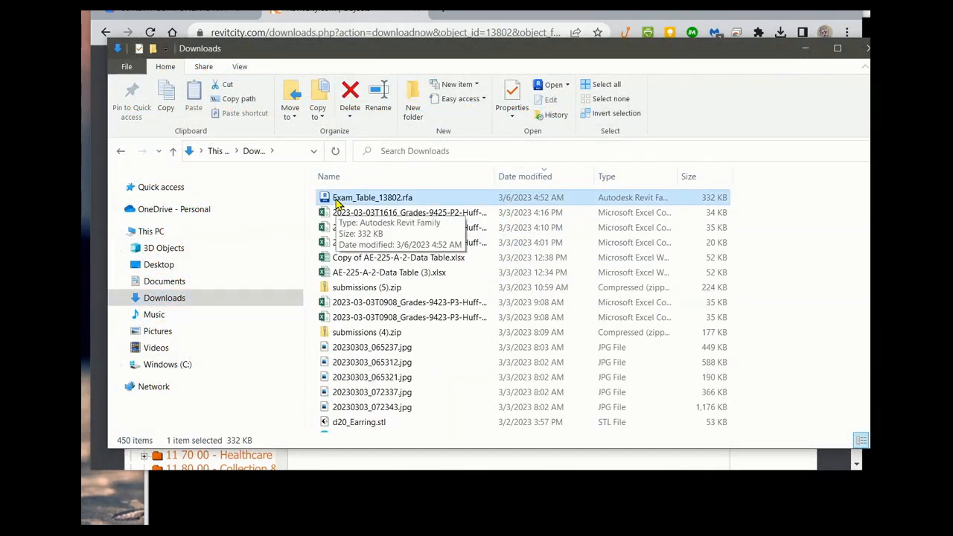